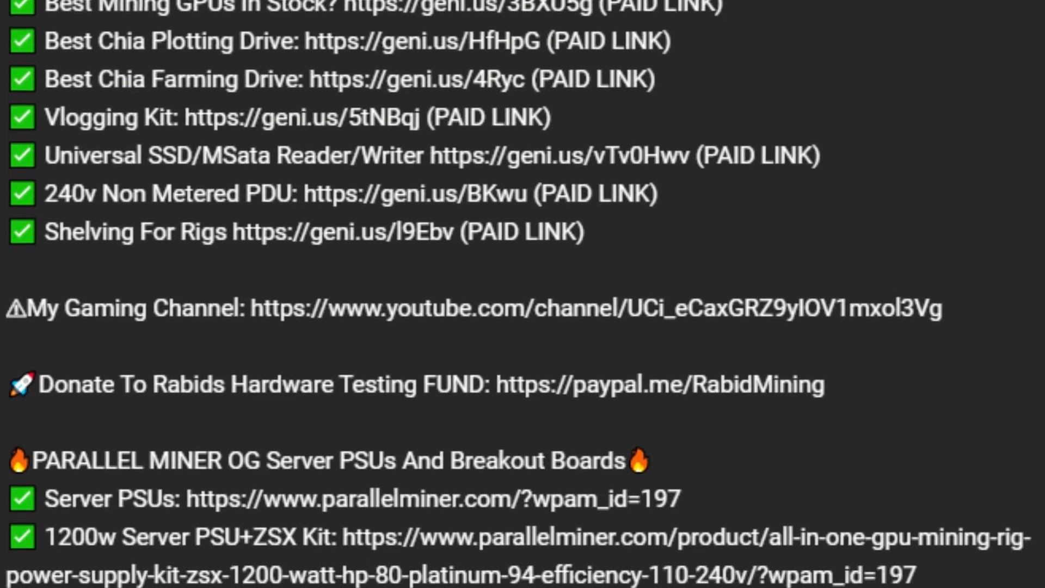
- Scroll the CoinGecko Monero page showing 0.419941 XMR worth about 62.42 USD
scroll("down", 3)
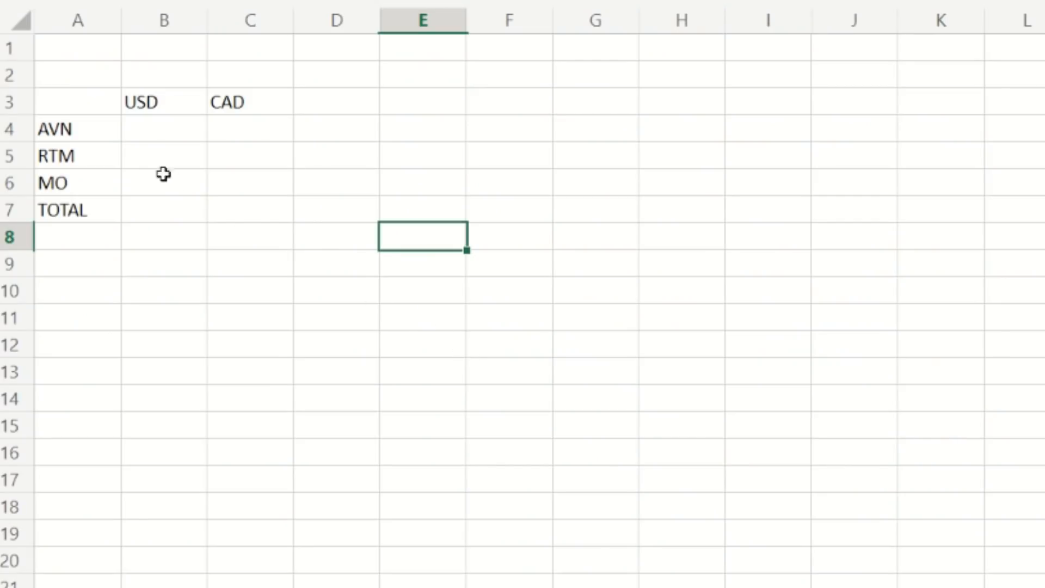
mouse_move(101, 193)
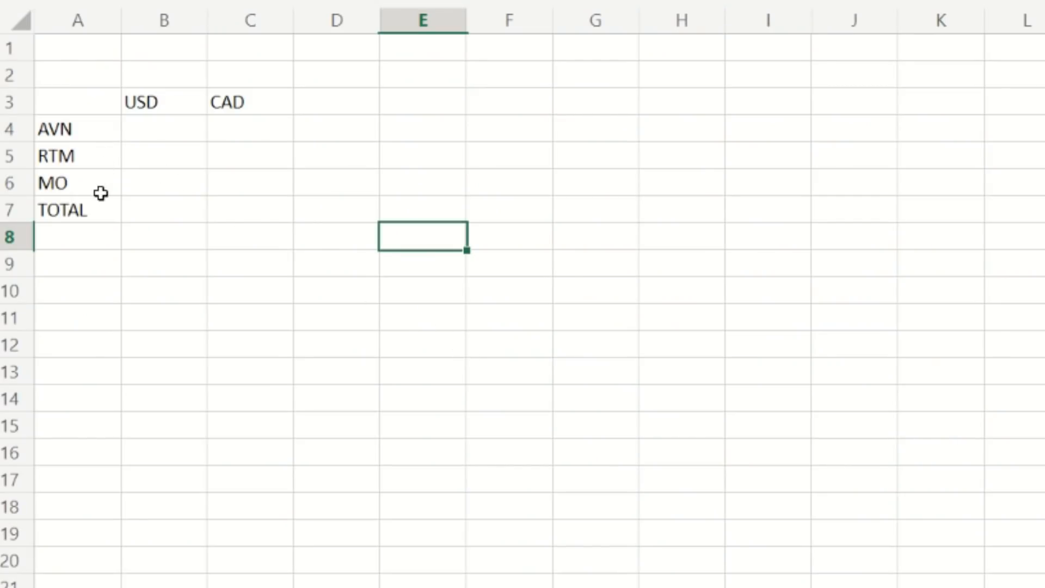
mouse_move(101, 214)
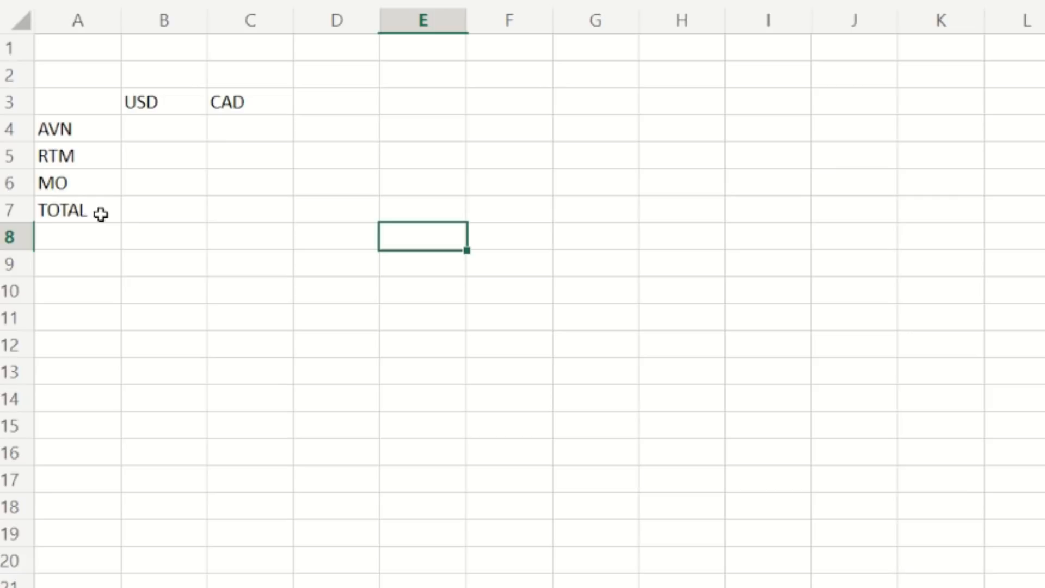
mouse_move(183, 111)
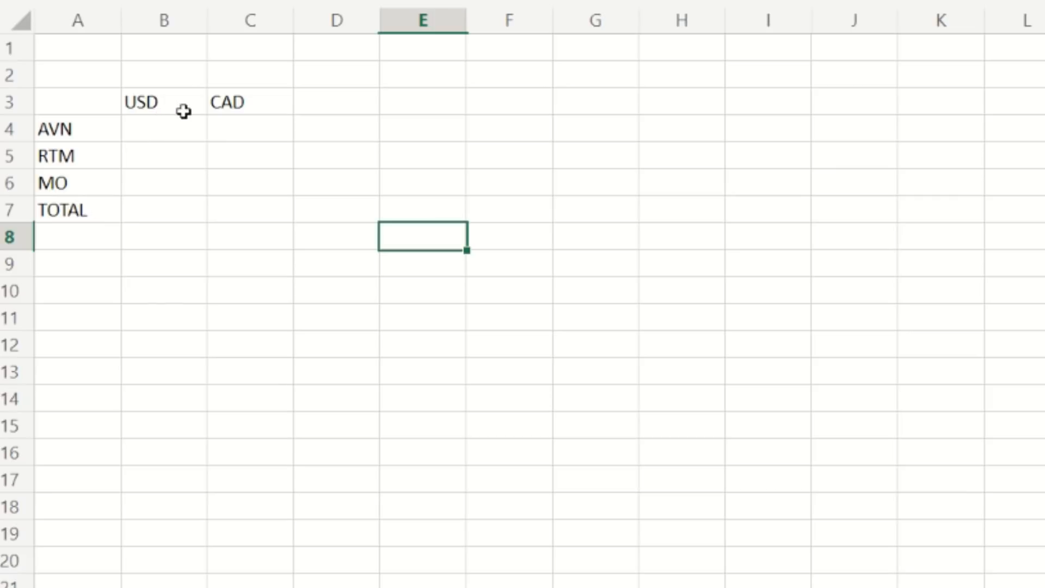
mouse_move(314, 110)
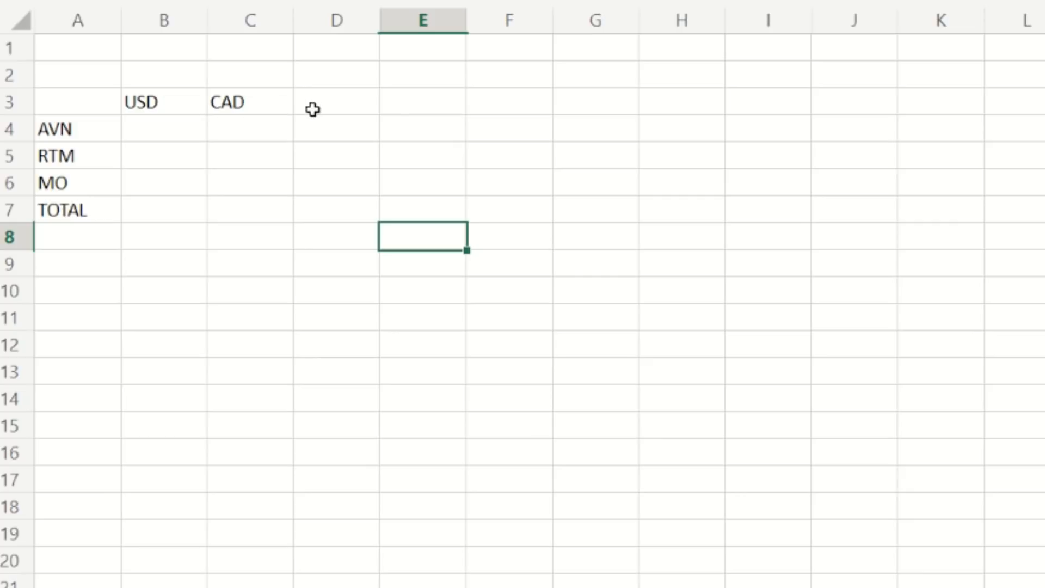
mouse_move(371, 181)
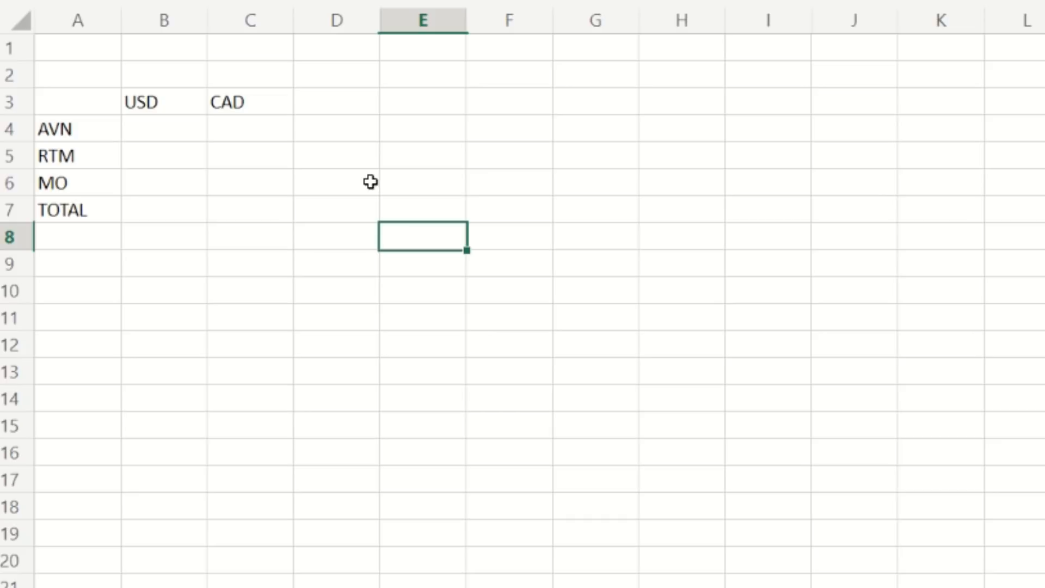
mouse_move(326, 190)
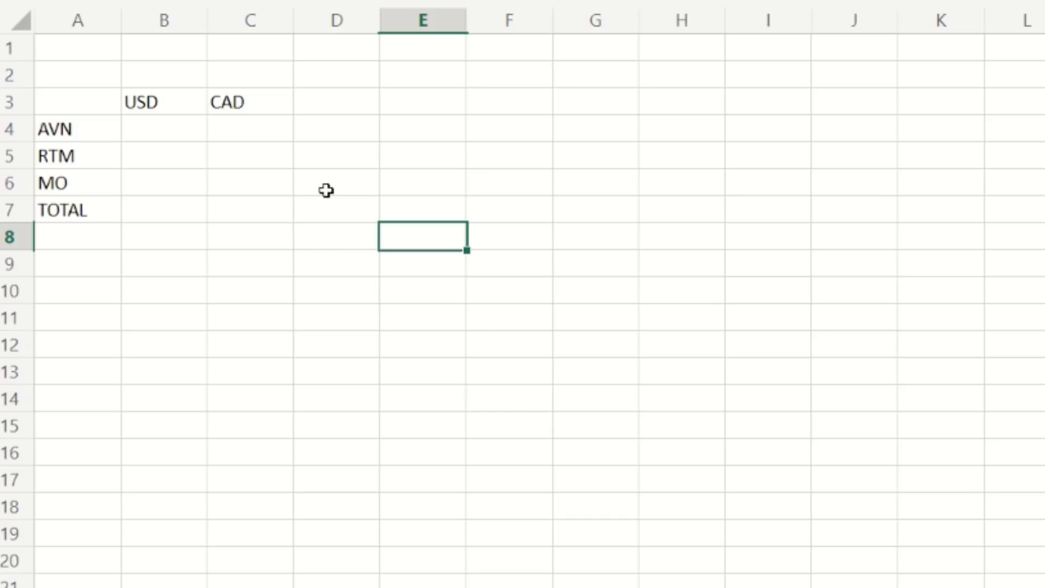
mouse_move(364, 302)
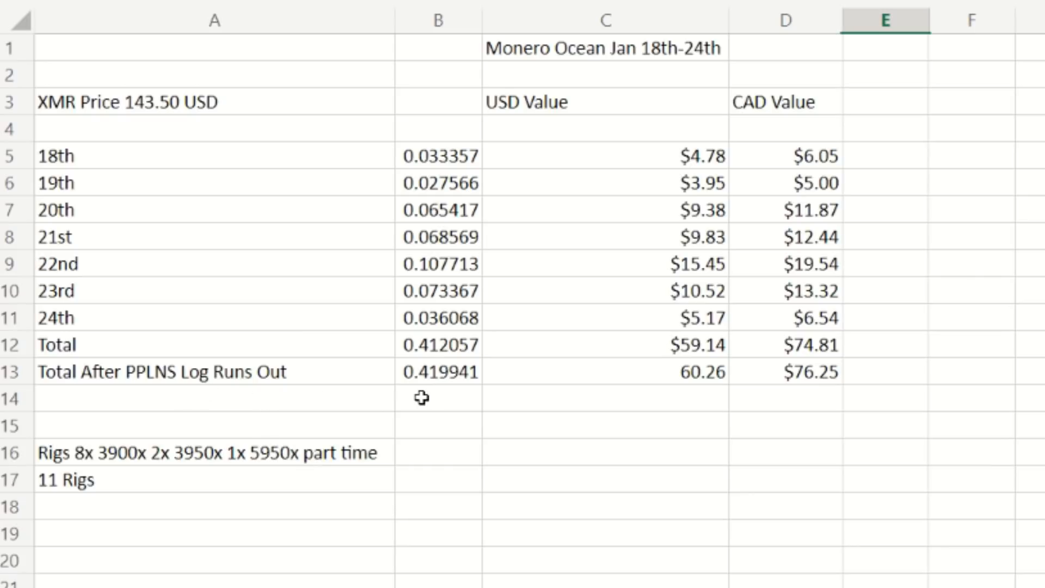
mouse_move(460, 395)
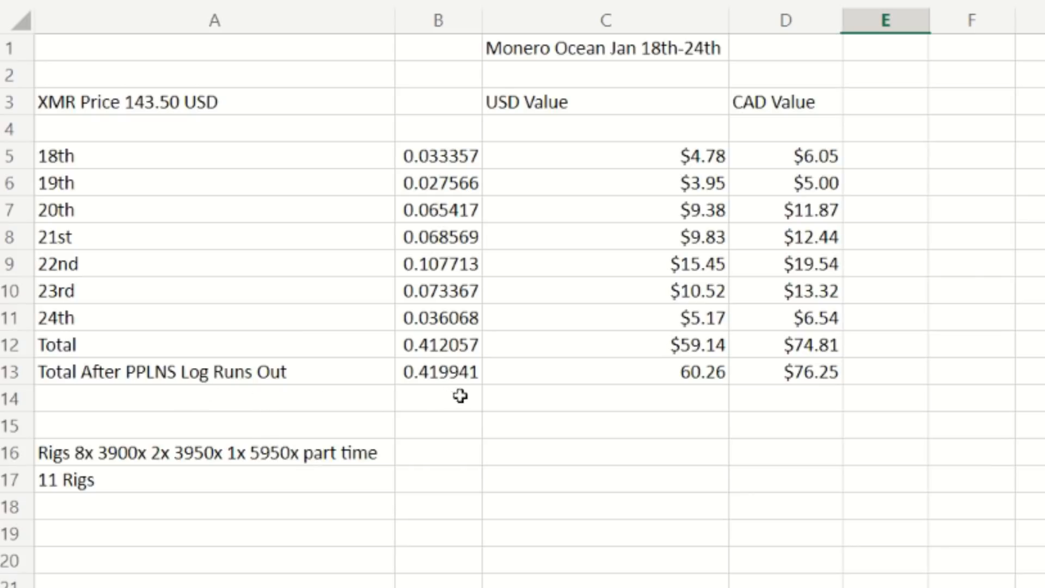
mouse_move(452, 388)
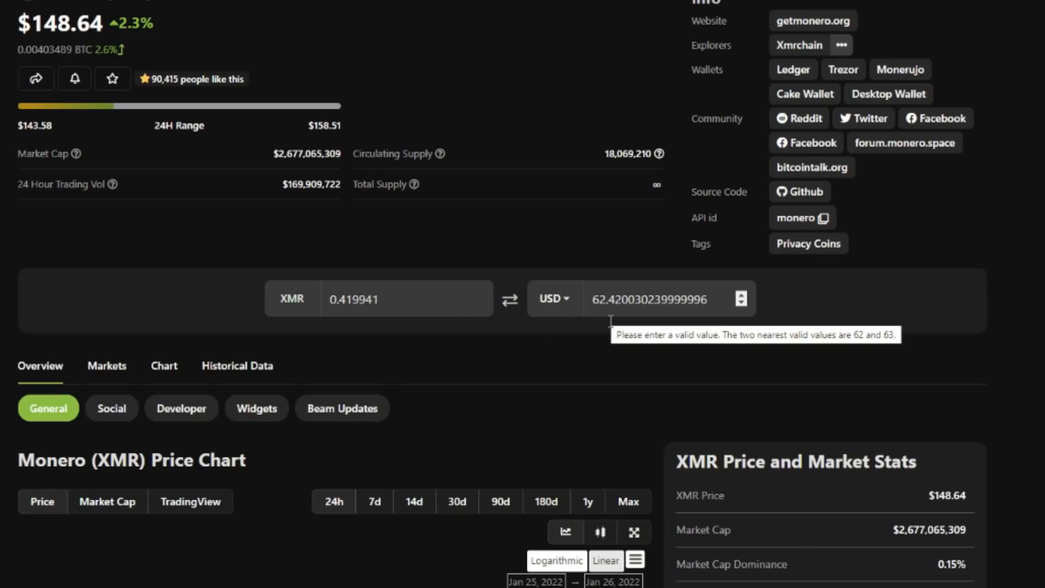
mouse_move(121, 72)
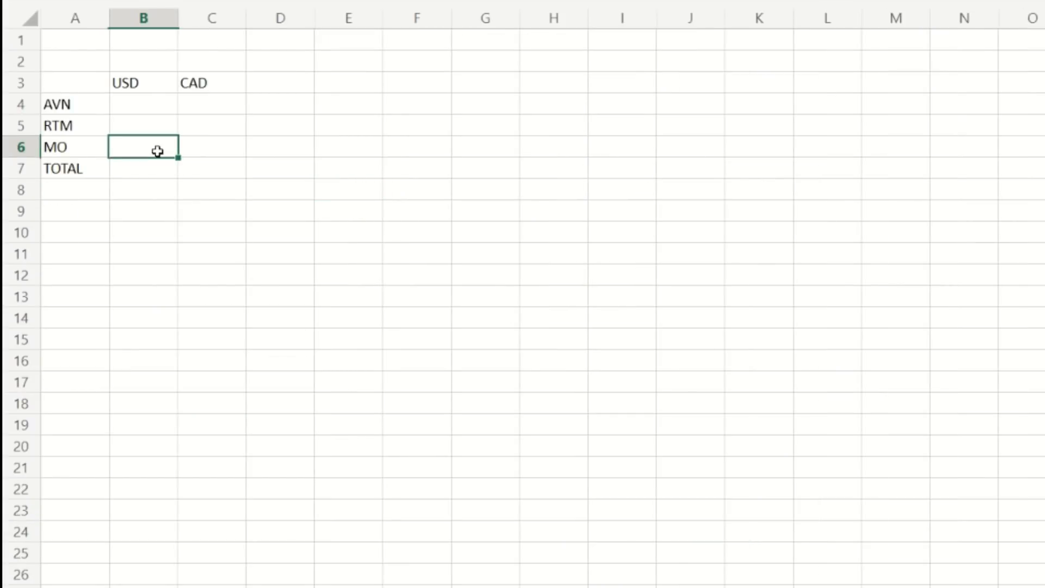
- Begin entering 62.42 as MO's USD earnings in cell B6
type("62.420030239999996")
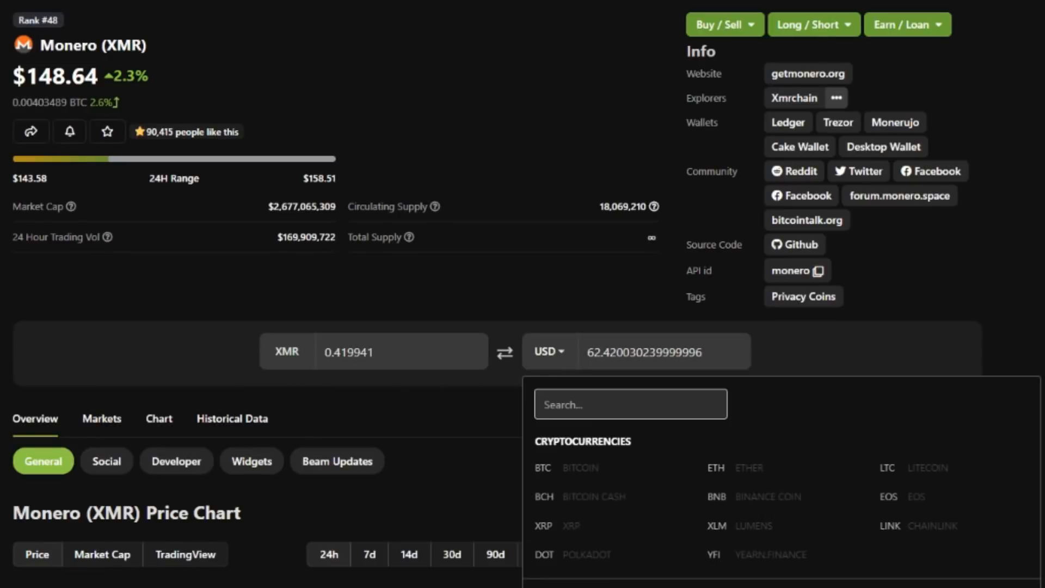
- Scroll the CoinGecko converter showing 0.419941 XMR at about $62.42
scroll("down", 3)
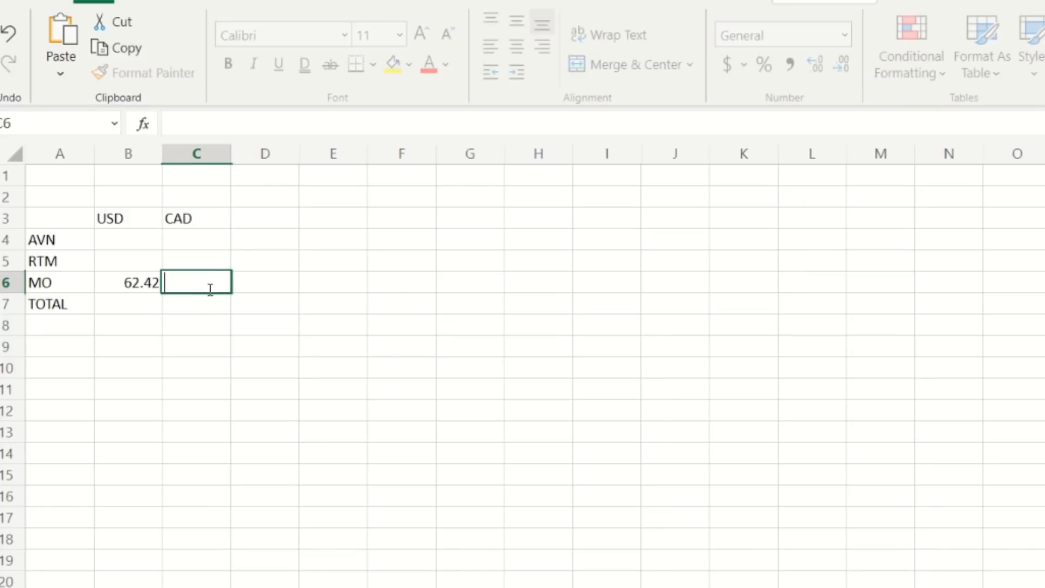
- Type MO's CAD amount, 79.0…, into cell C6
type("79.0")
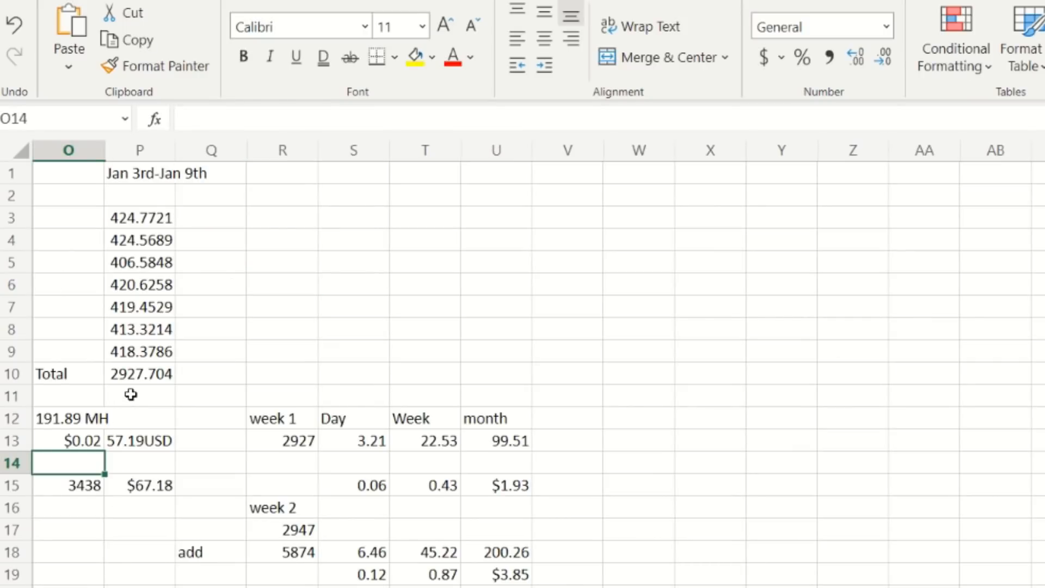
mouse_move(148, 395)
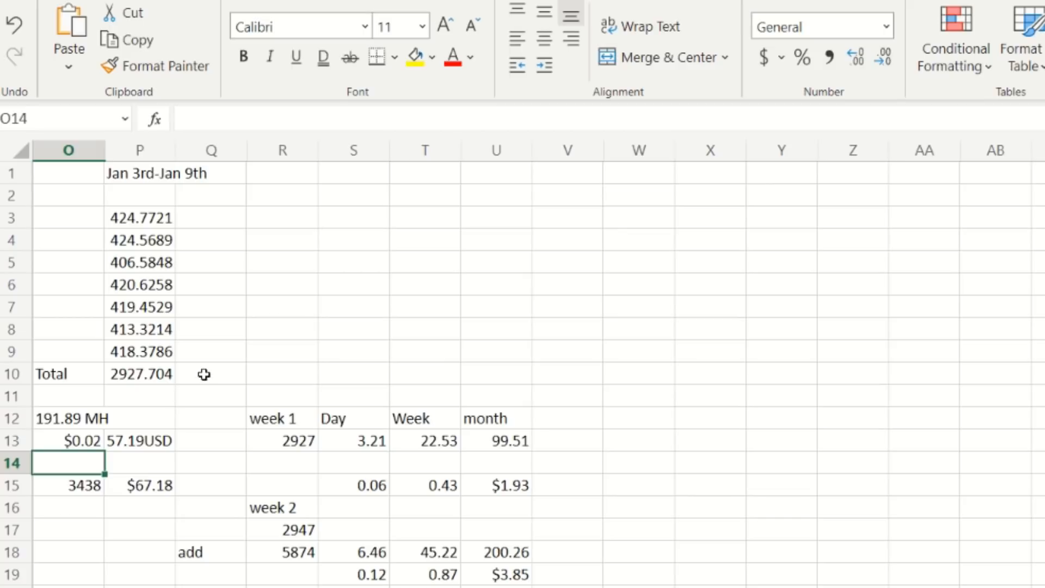
mouse_move(173, 195)
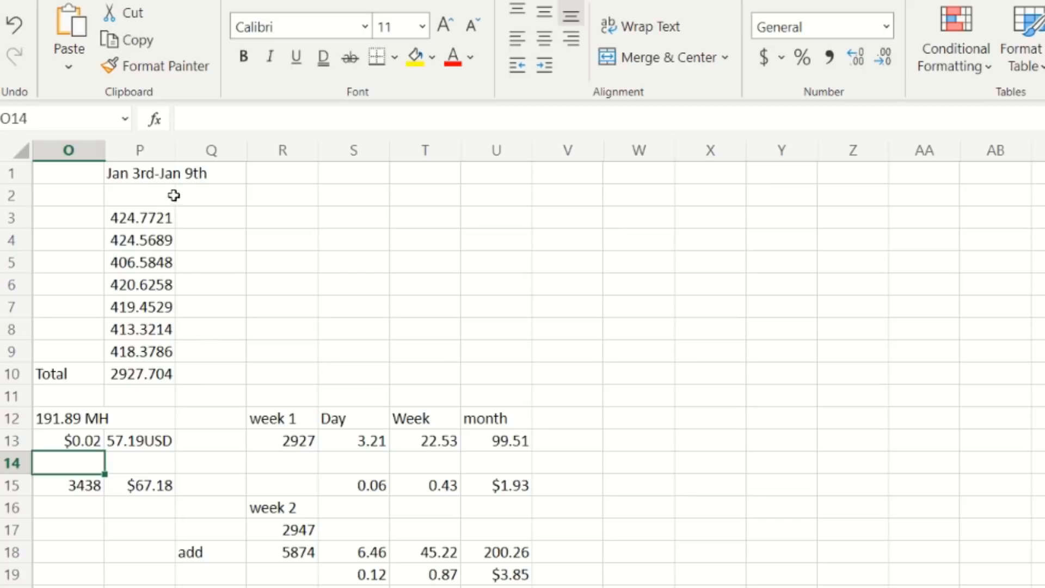
mouse_move(158, 357)
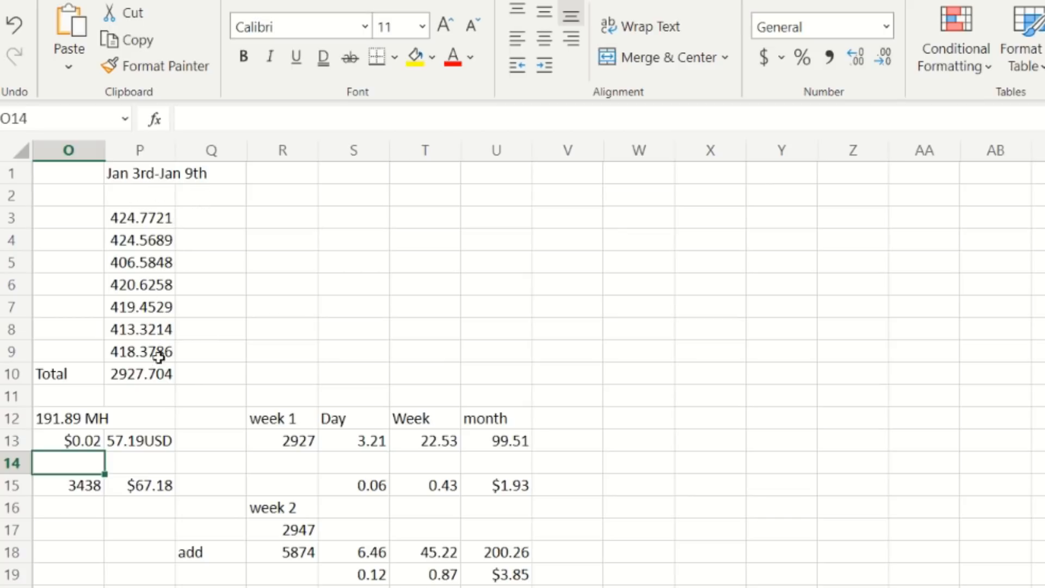
mouse_move(136, 394)
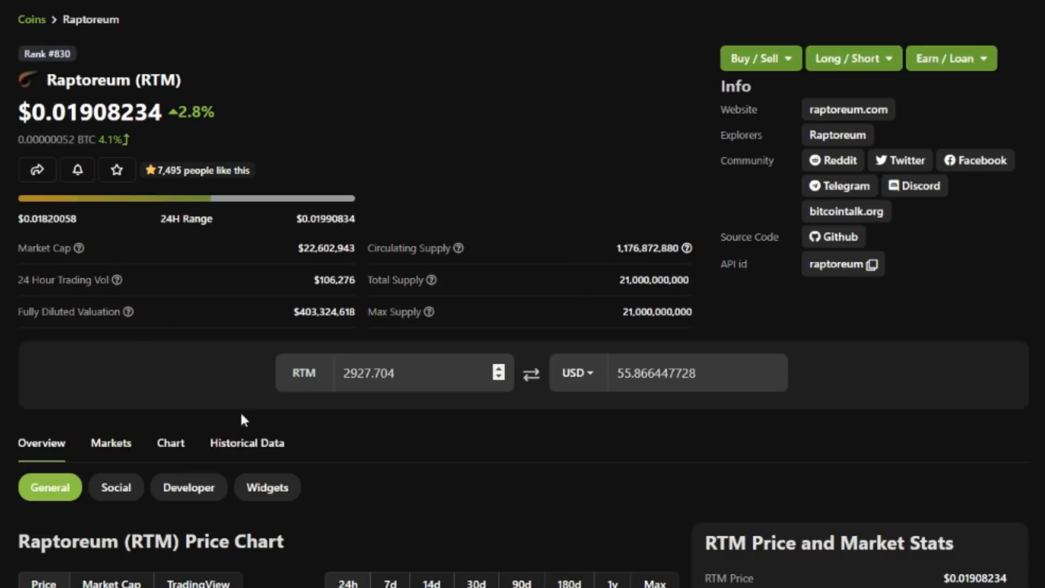
mouse_move(547, 401)
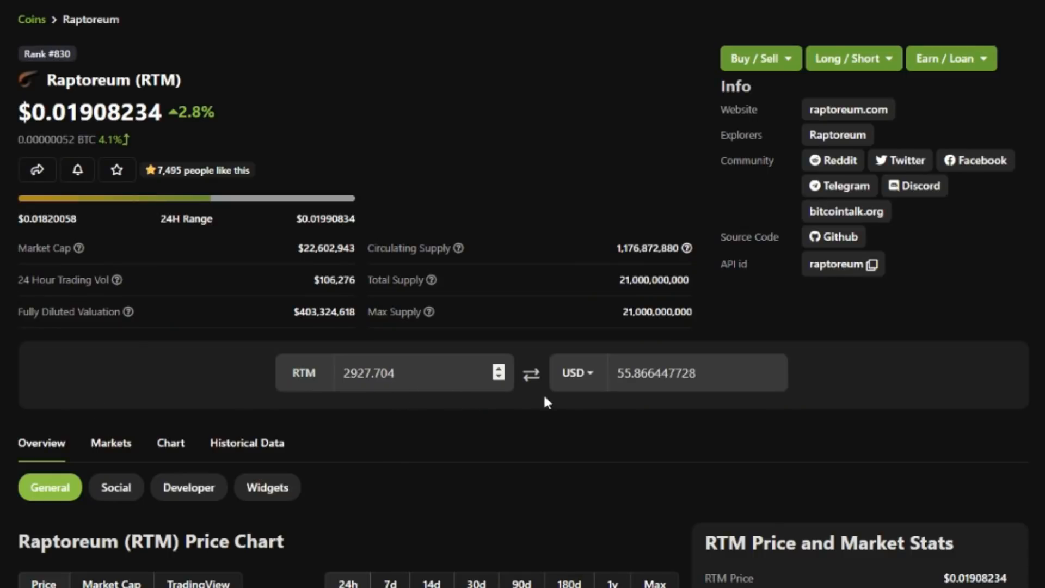
- Record 55.86 as RTM's USD earnings in cell B5
left_click(666, 372)
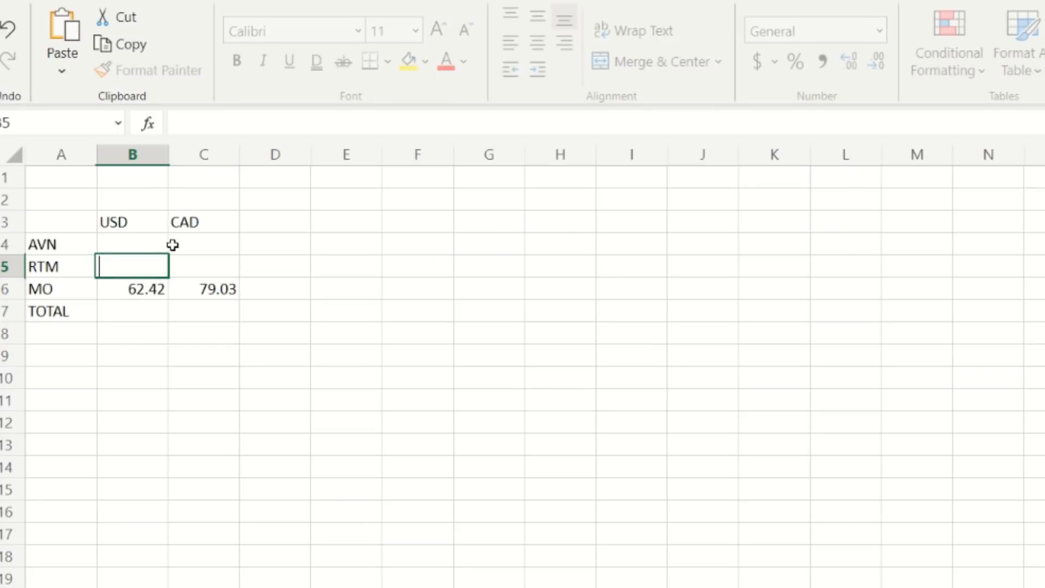
type("55.866447728")
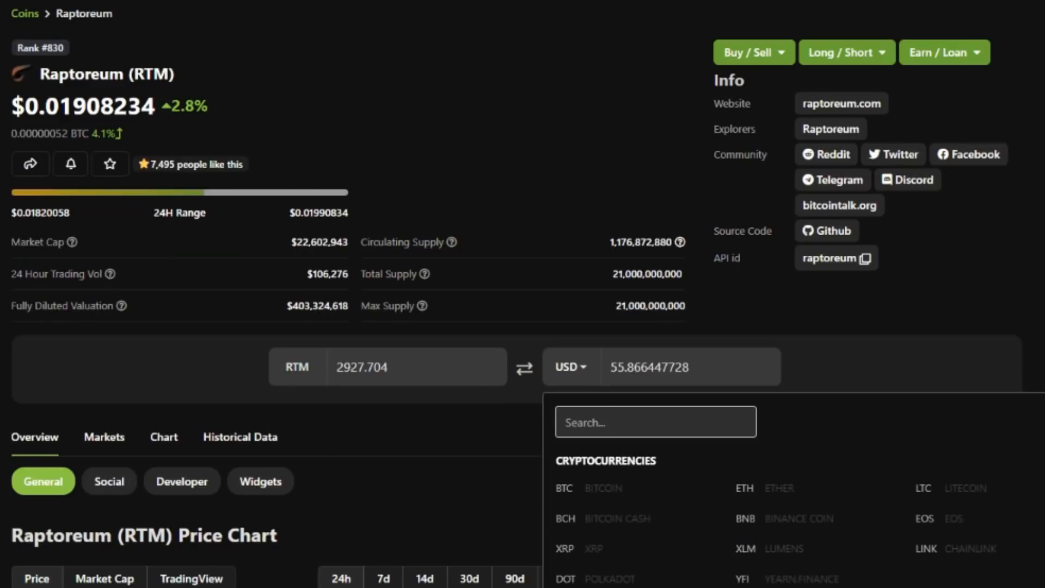
- Scroll the CoinGecko converter showing 2927.704 RTM worth about CA$70.91
scroll("down", 3)
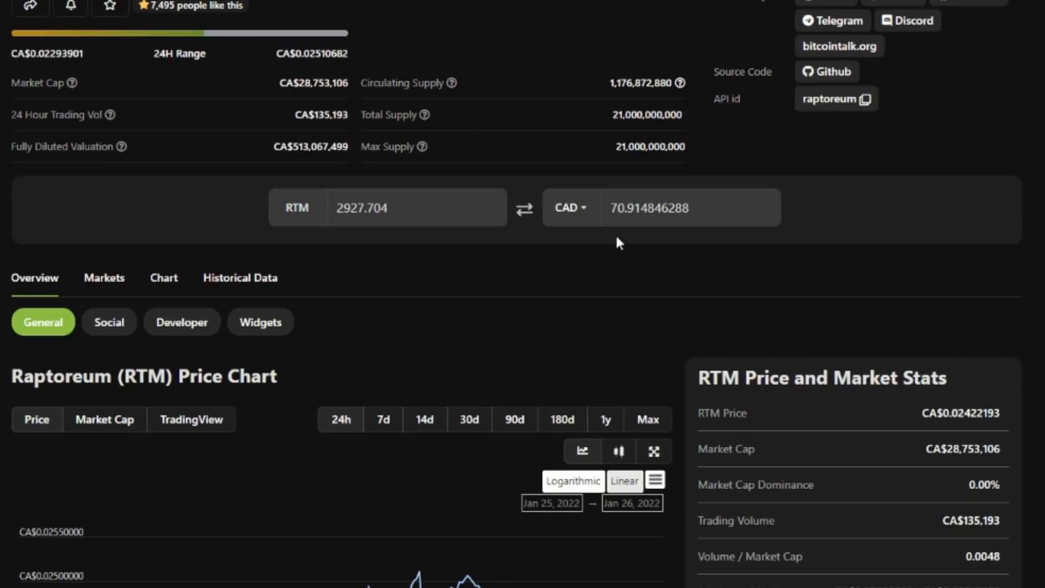
mouse_move(420, 191)
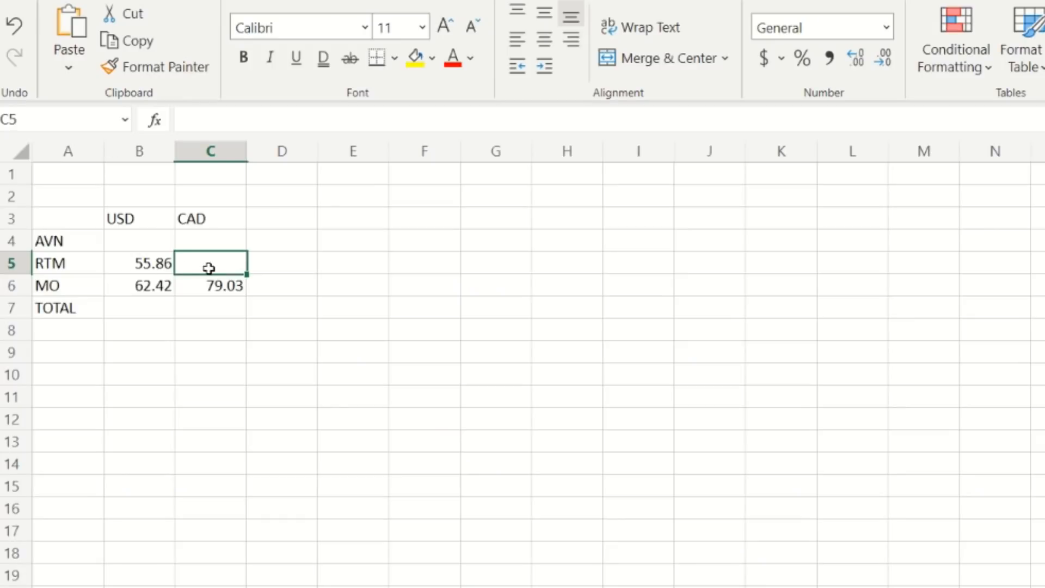
- Enter 70.91 as RTM's CAD earnings in cell C5
type("70.")
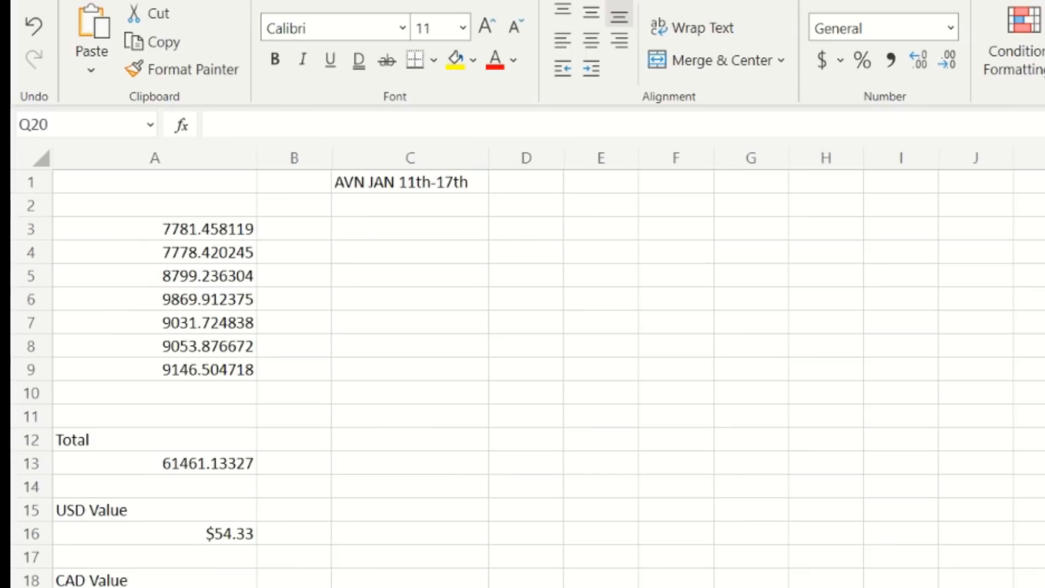
mouse_move(163, 476)
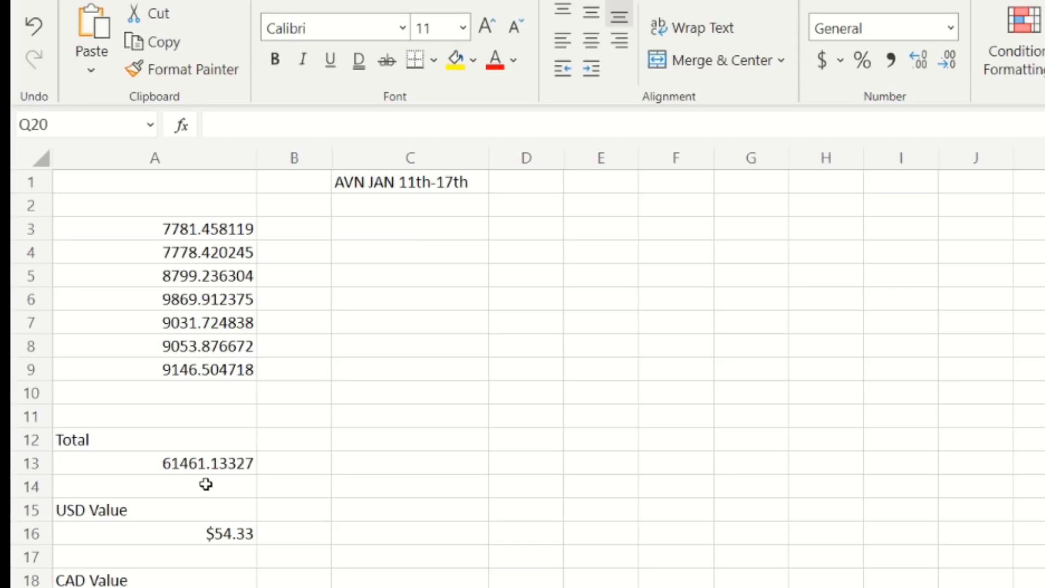
mouse_move(233, 486)
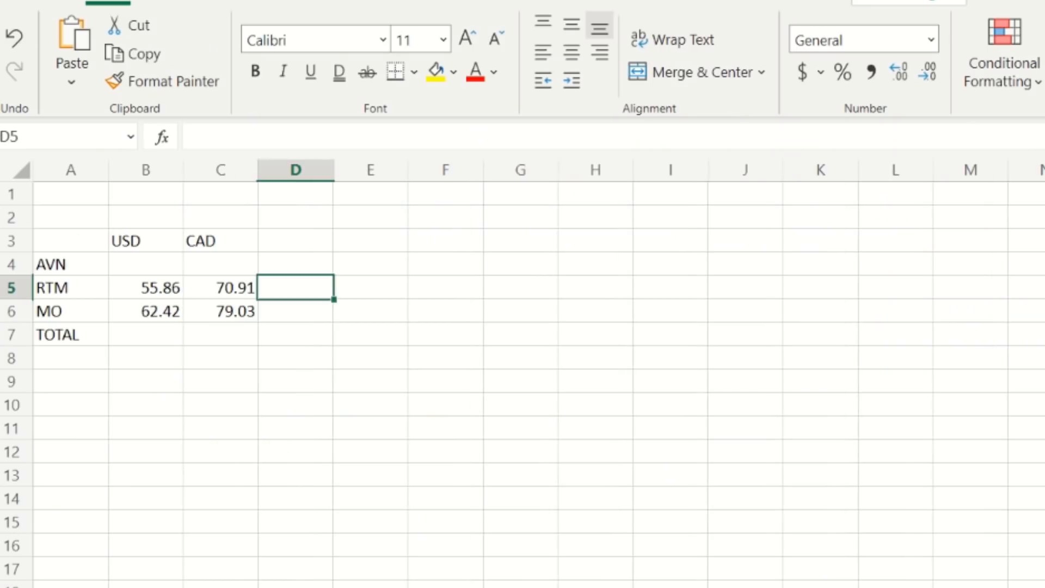
- Enter 45.1 in cell B4 as AVN's USD earnings
left_click(145, 264)
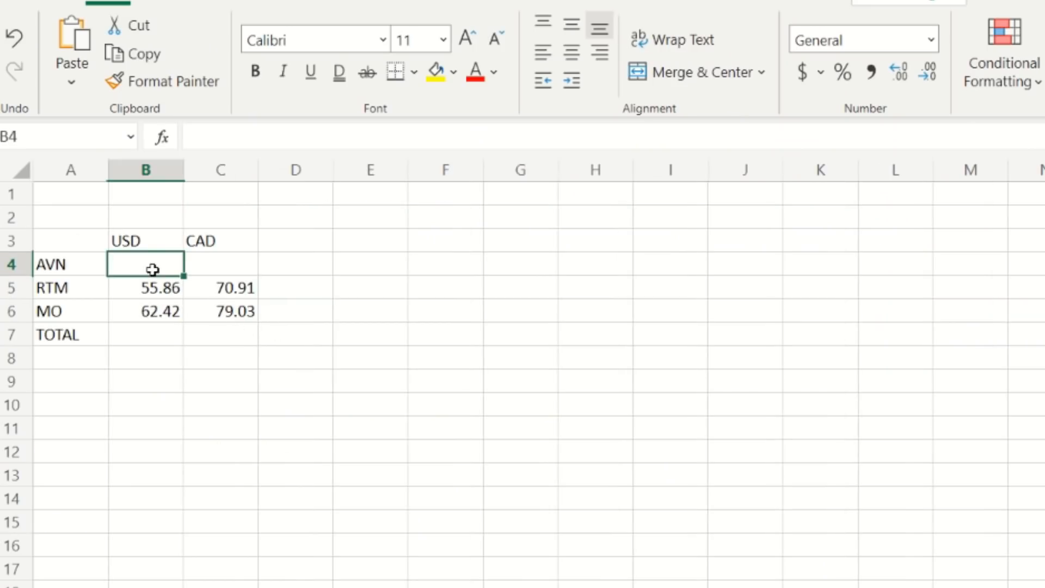
type("45.1")
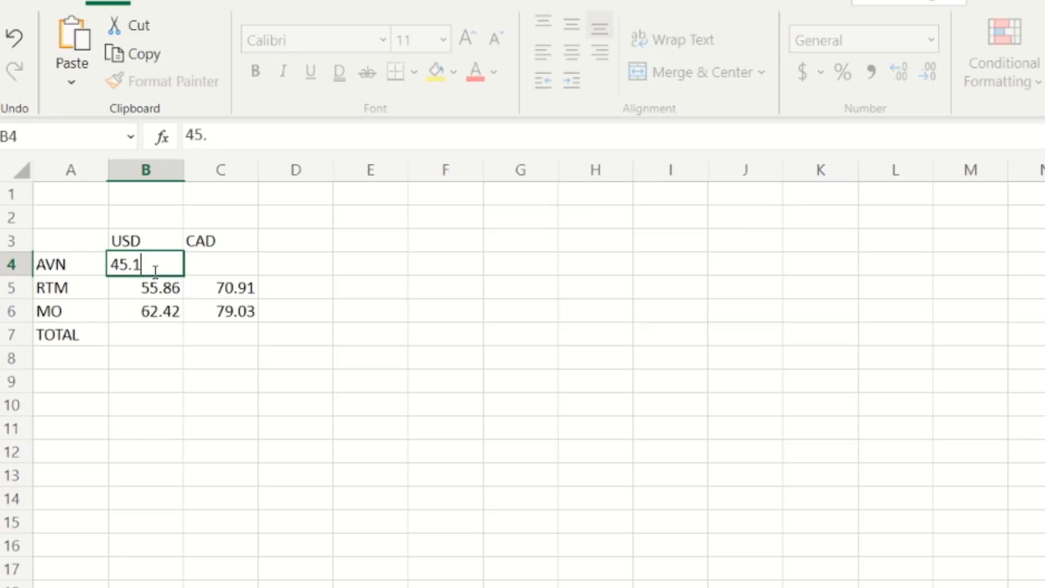
key("Tab")
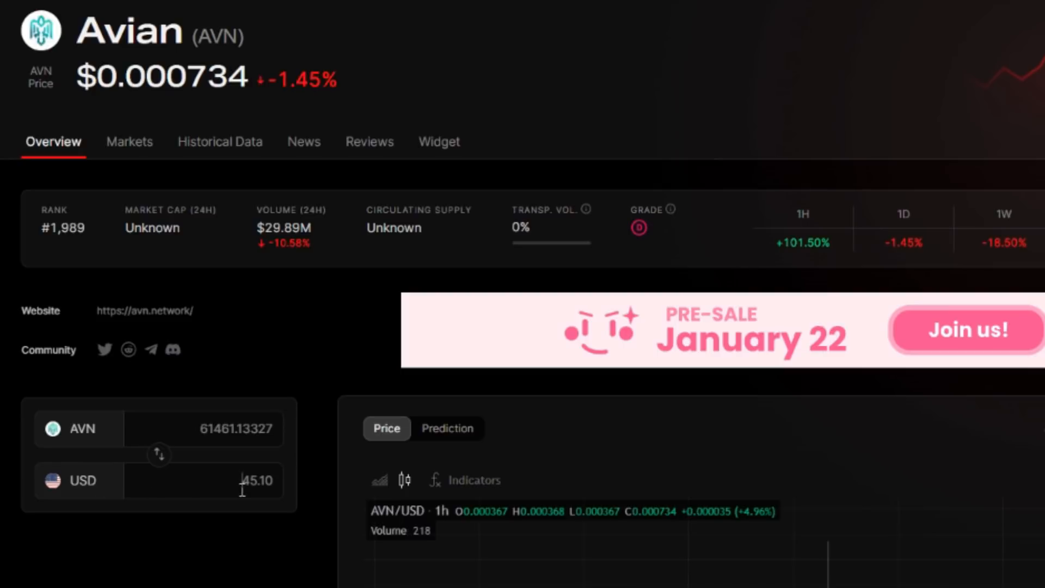
- Copy AVN's 45.10 USD amount and search '45.10 us' to find its CAD value
right_click(256, 481)
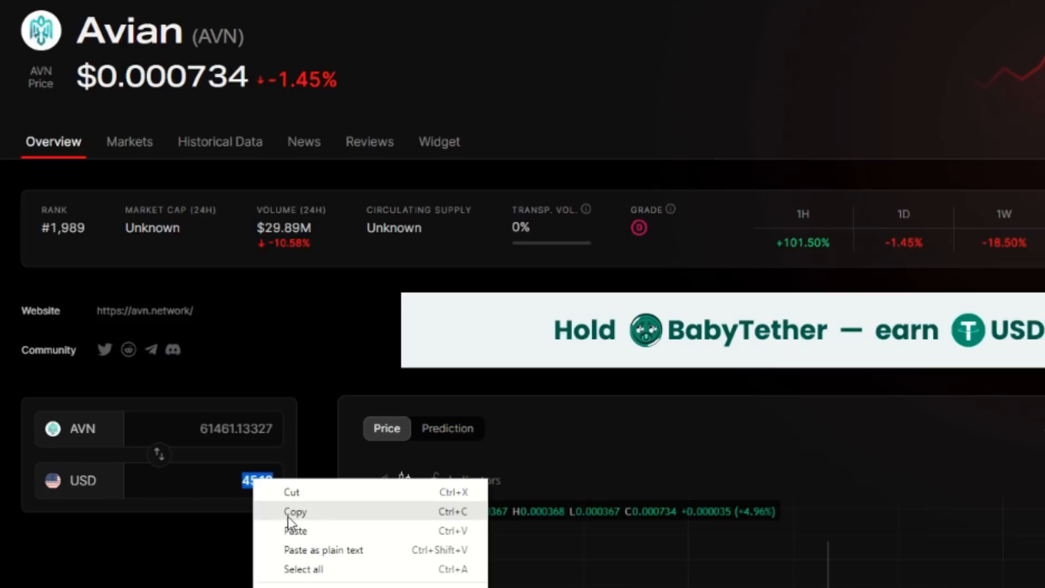
left_click(585, 9)
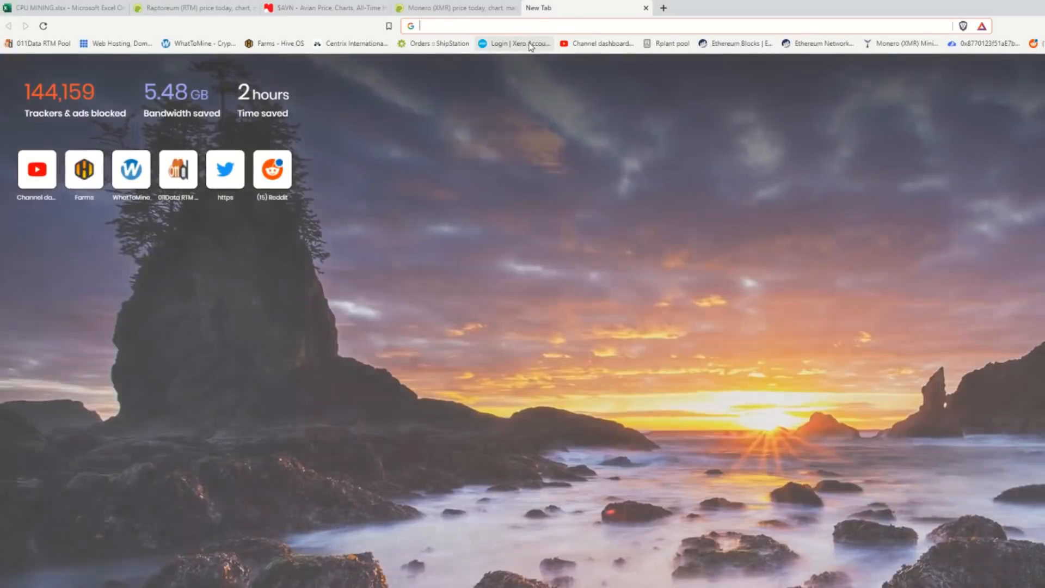
type("45.10 us")
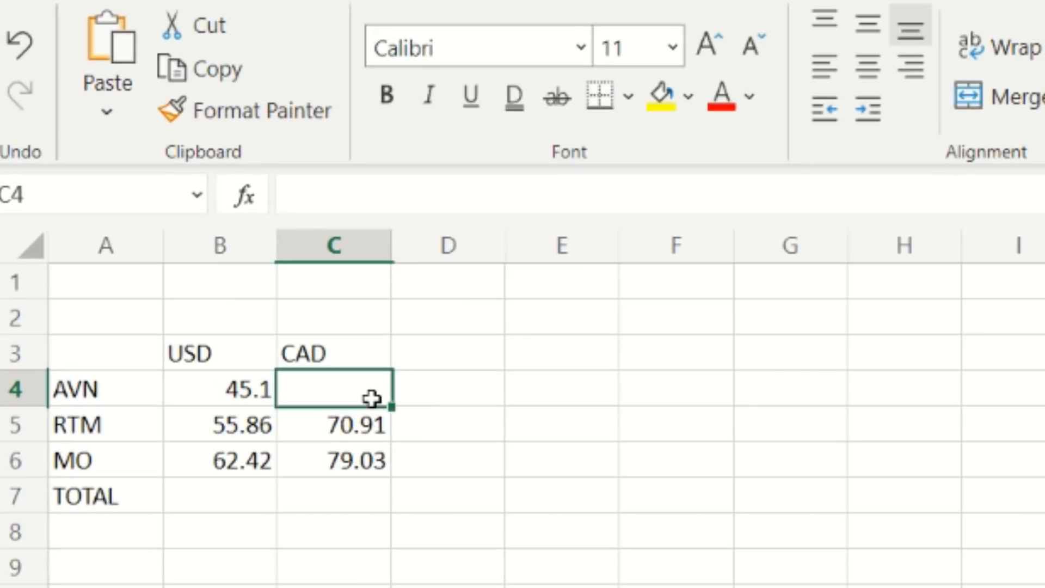
- Enter 57.12 as AVN's CAD earnings in cell C4
type("57.12")
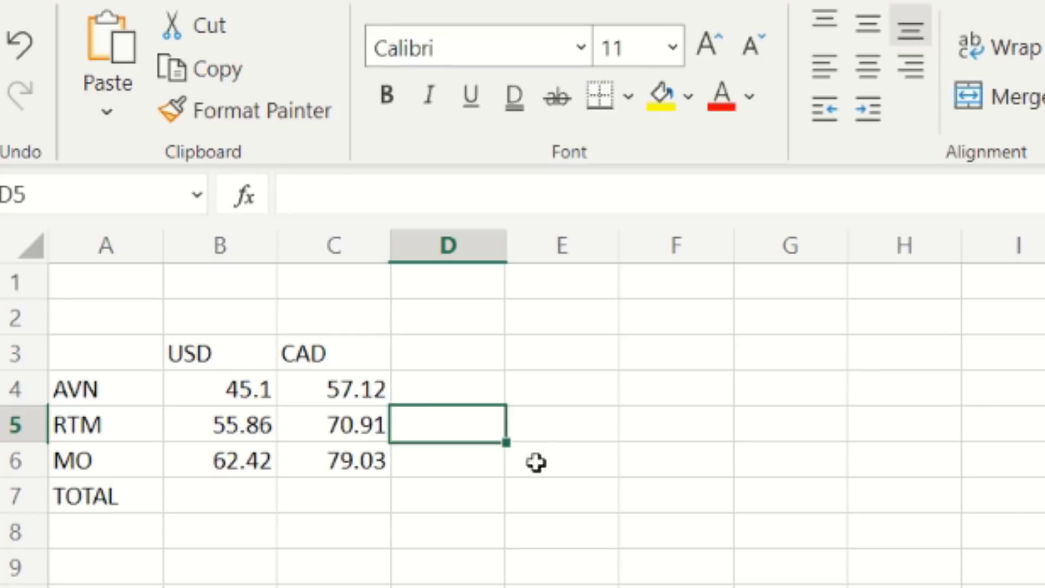
mouse_move(653, 531)
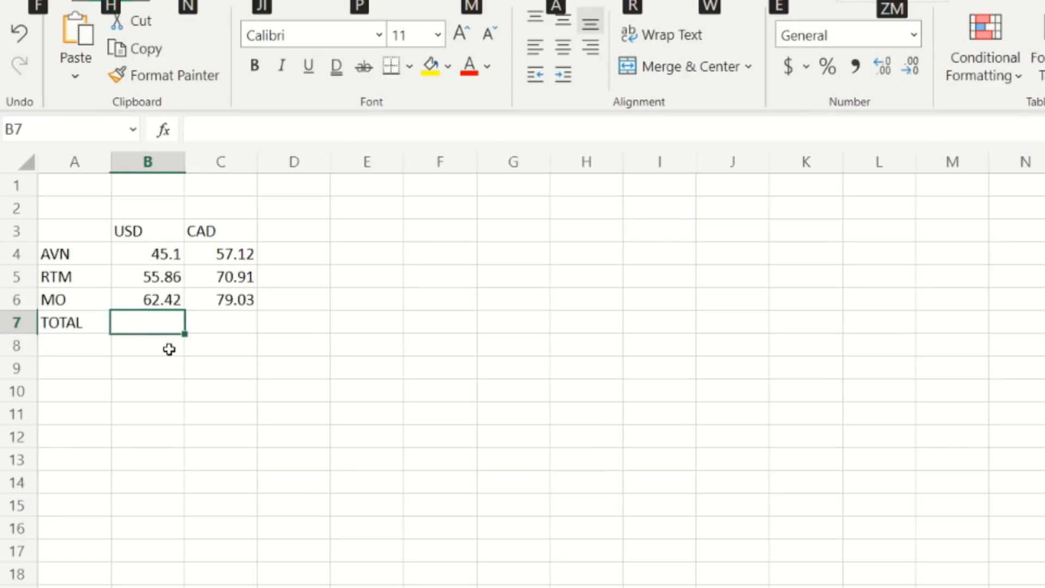
- Enter =SUM(B4:B6) in B7 to total the AVN, RTM and MO USD earnings (163.38)
double_click(146, 322)
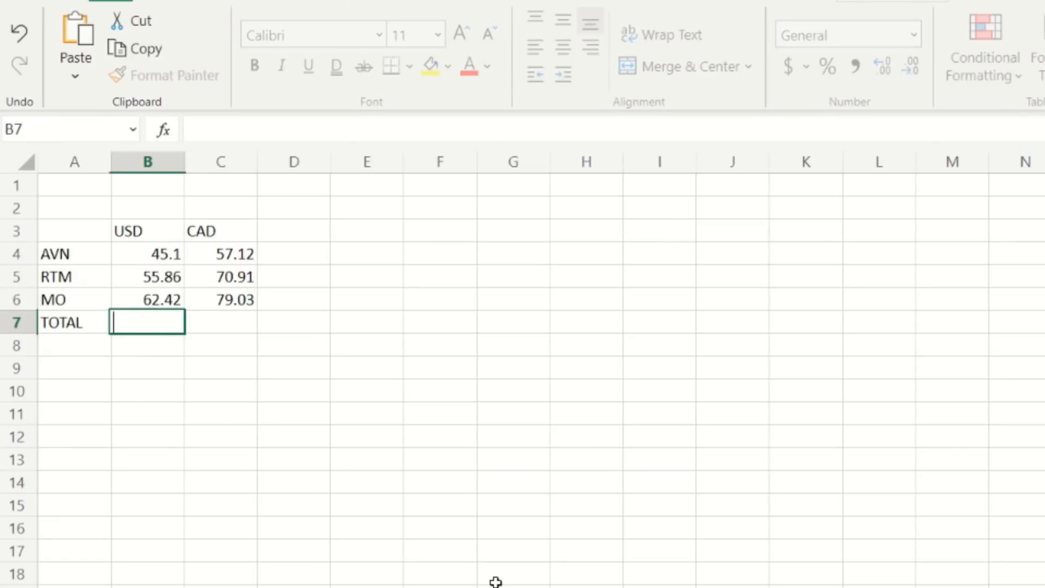
type("=")
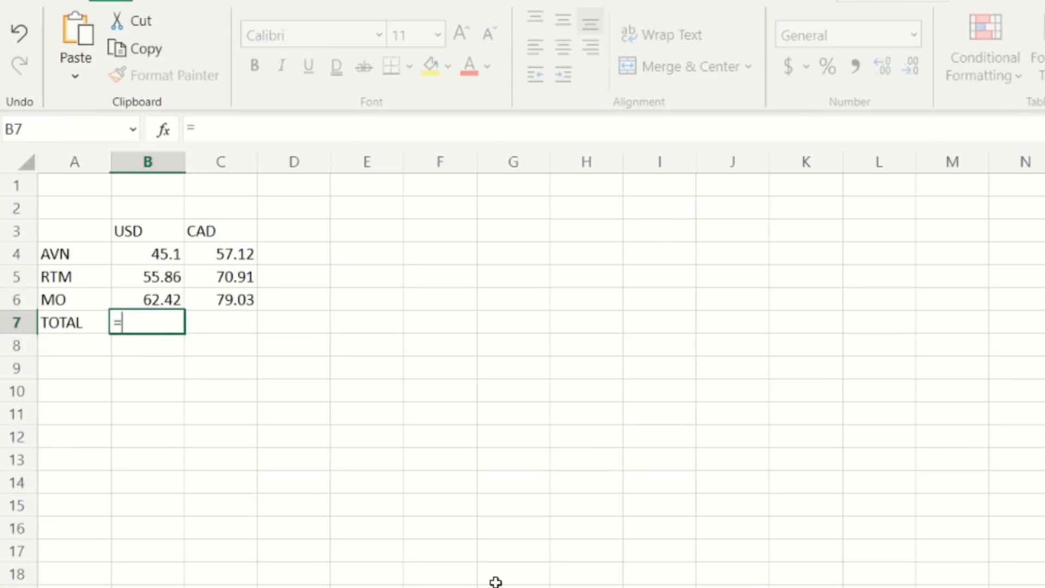
type("sum(")
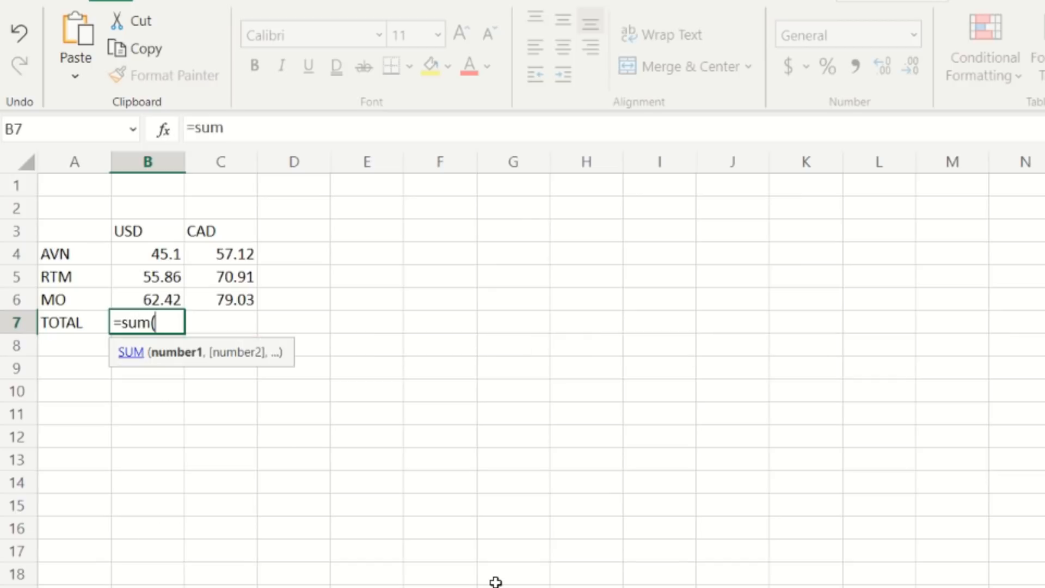
left_click(147, 254)
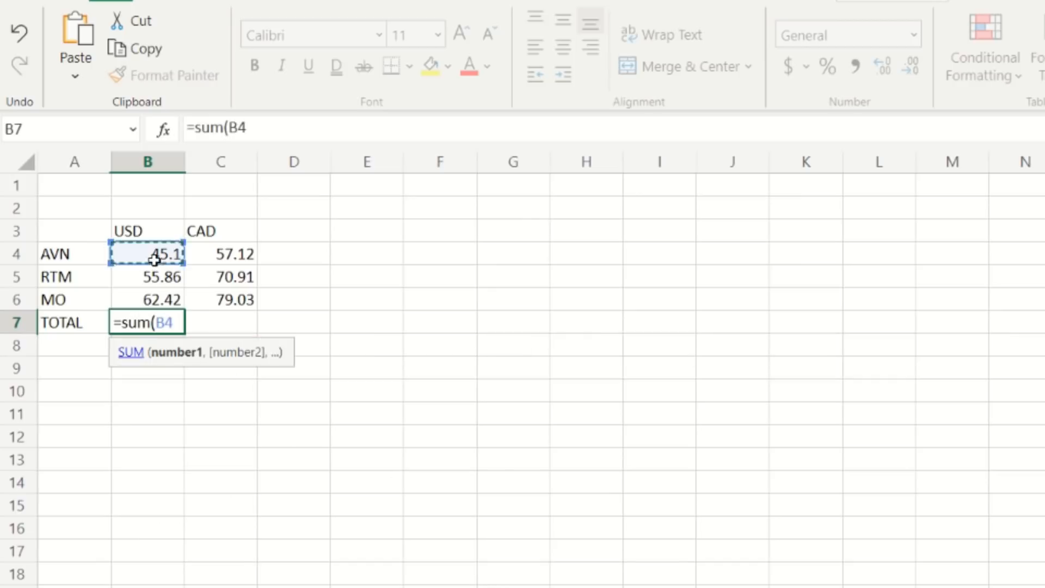
left_click_drag(148, 254, 147, 300)
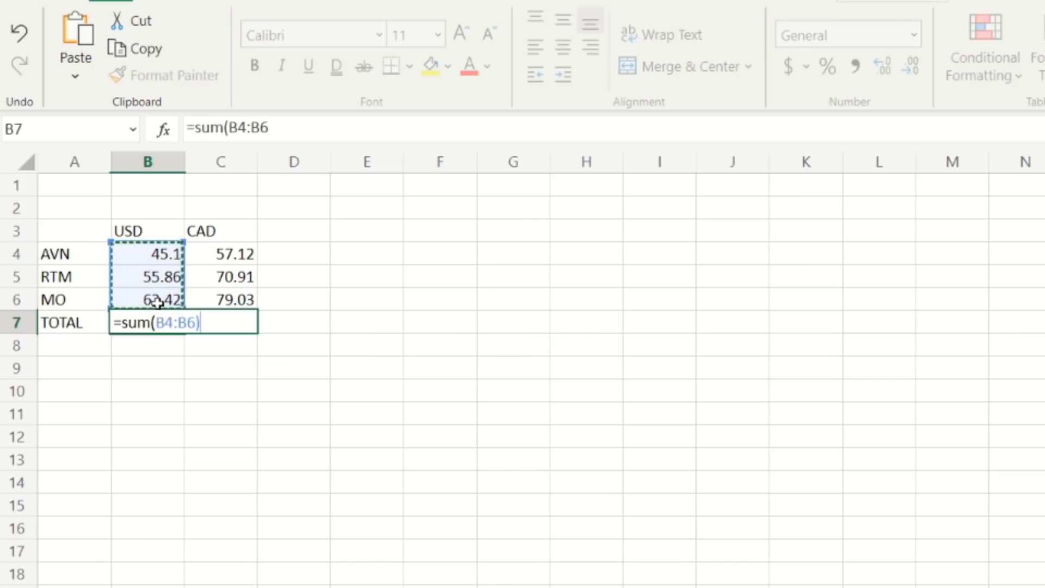
key("enter")
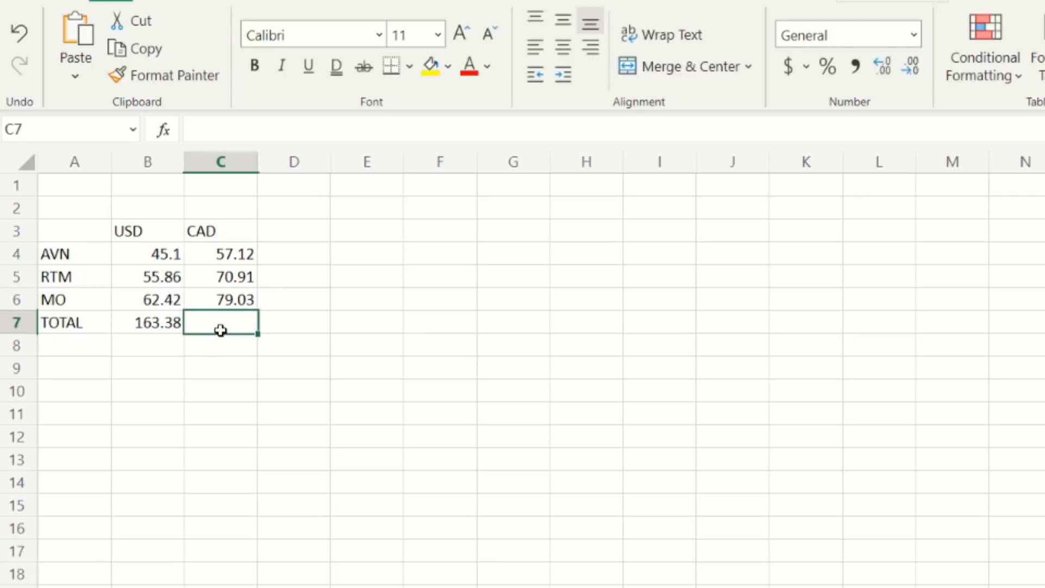
- Enter =SUM(C4:C6) in C7 to total the AVN, RTM and MO CAD earnings (207.06)
type("=sum(")
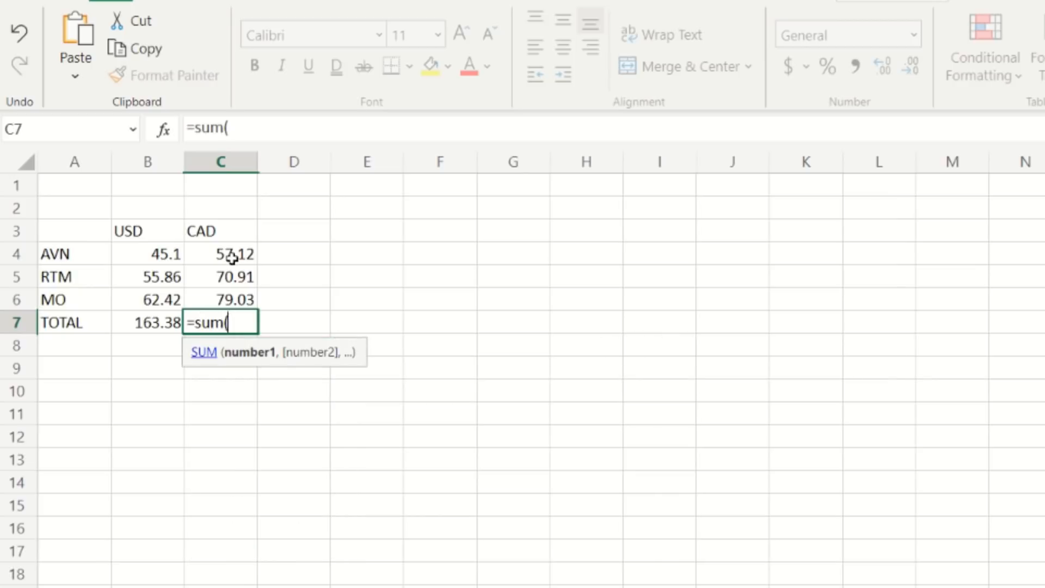
left_click_drag(220, 254, 221, 300)
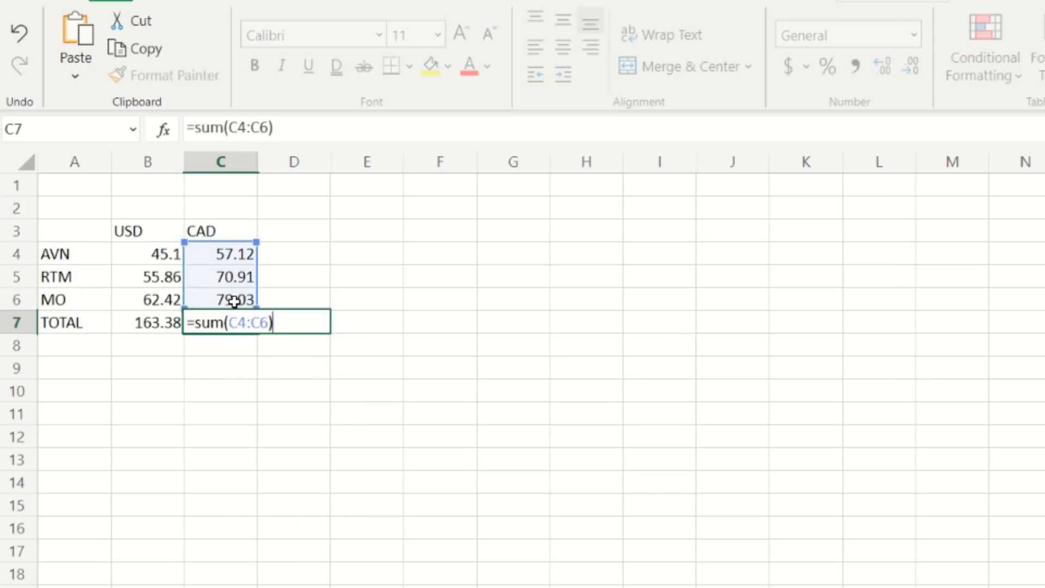
key("Enter")
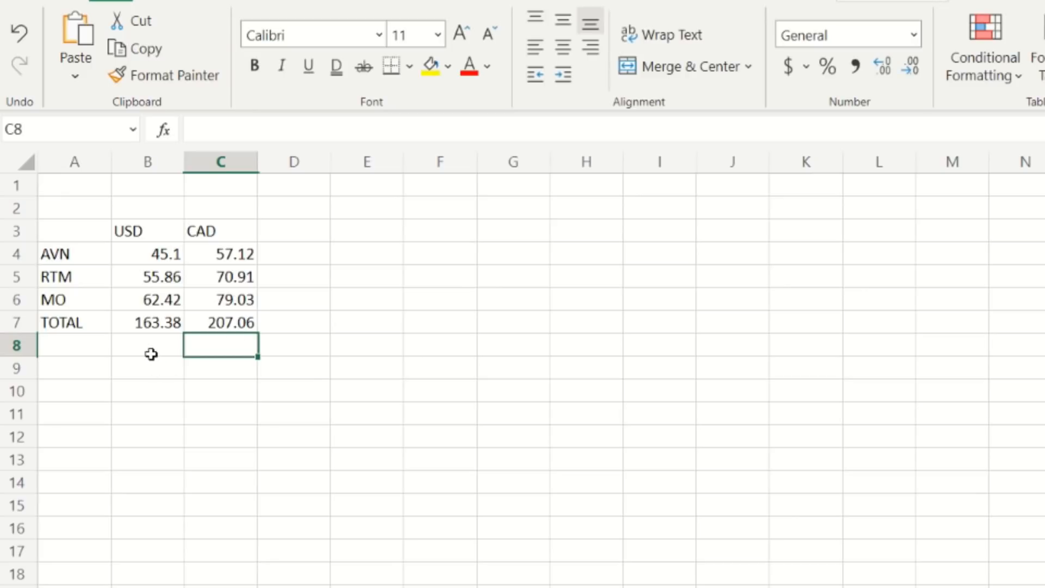
left_click(148, 344)
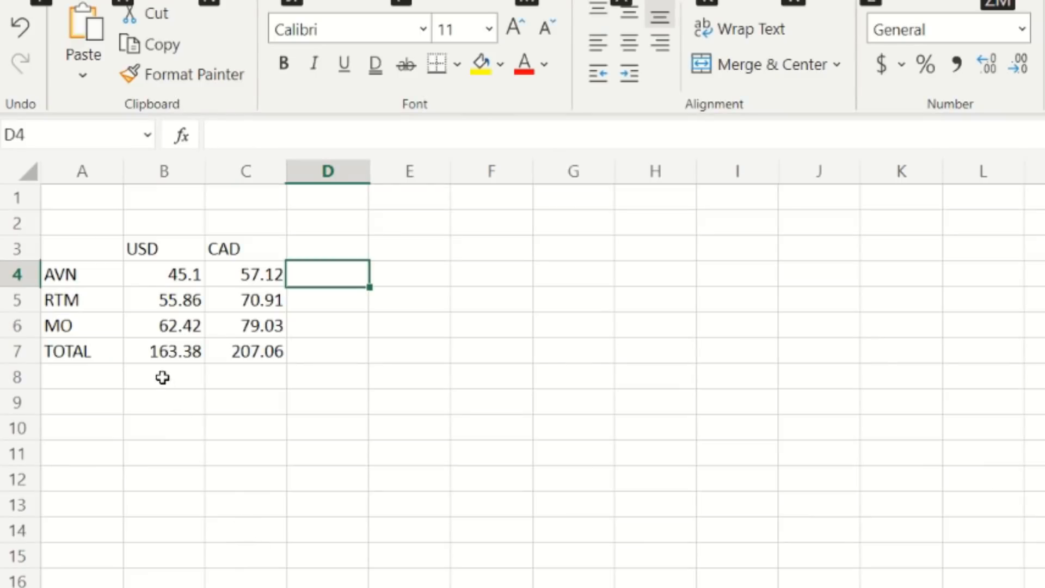
mouse_move(144, 361)
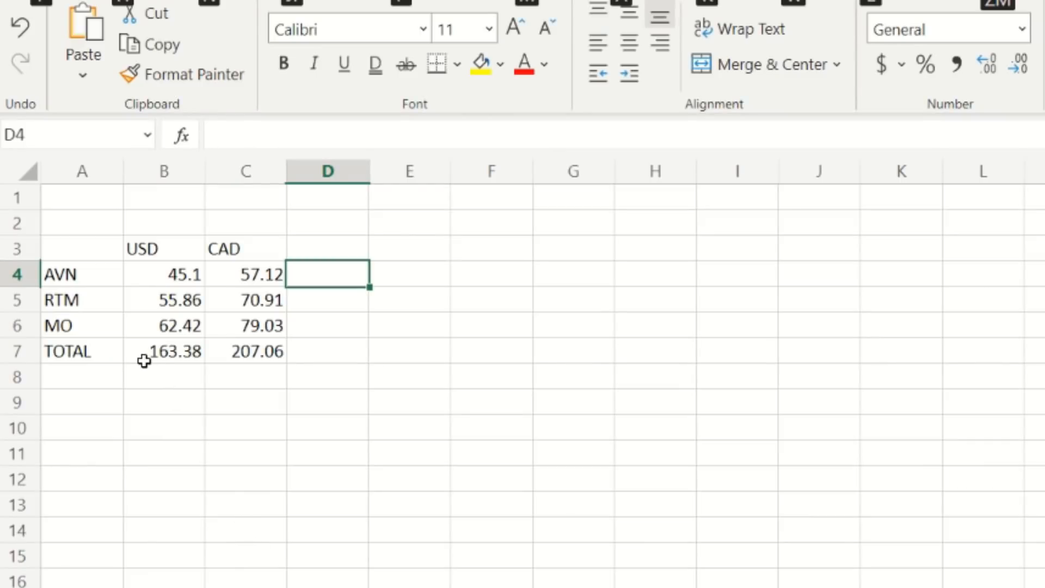
mouse_move(221, 356)
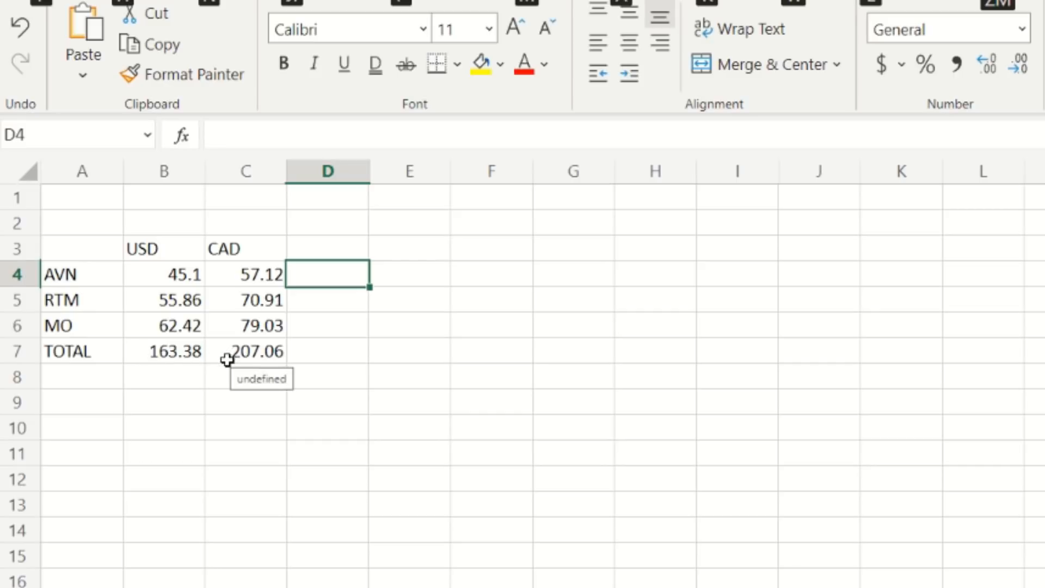
left_click(326, 351)
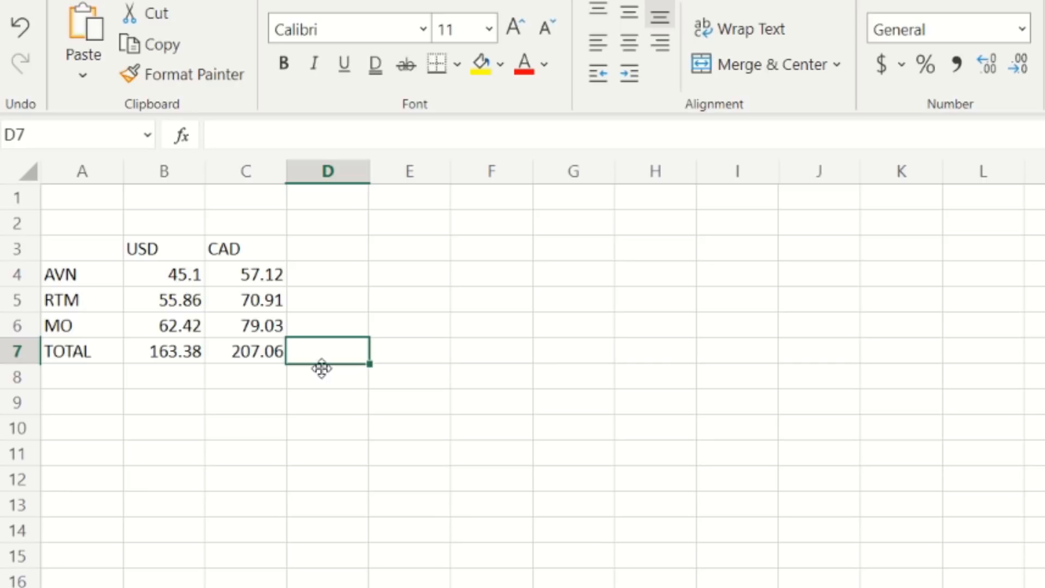
mouse_move(238, 285)
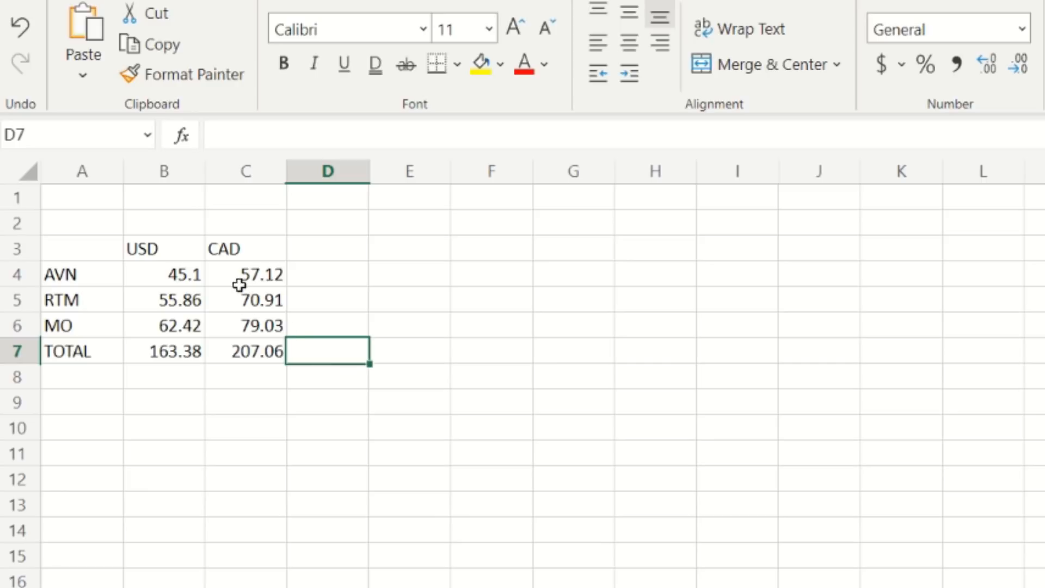
mouse_move(284, 398)
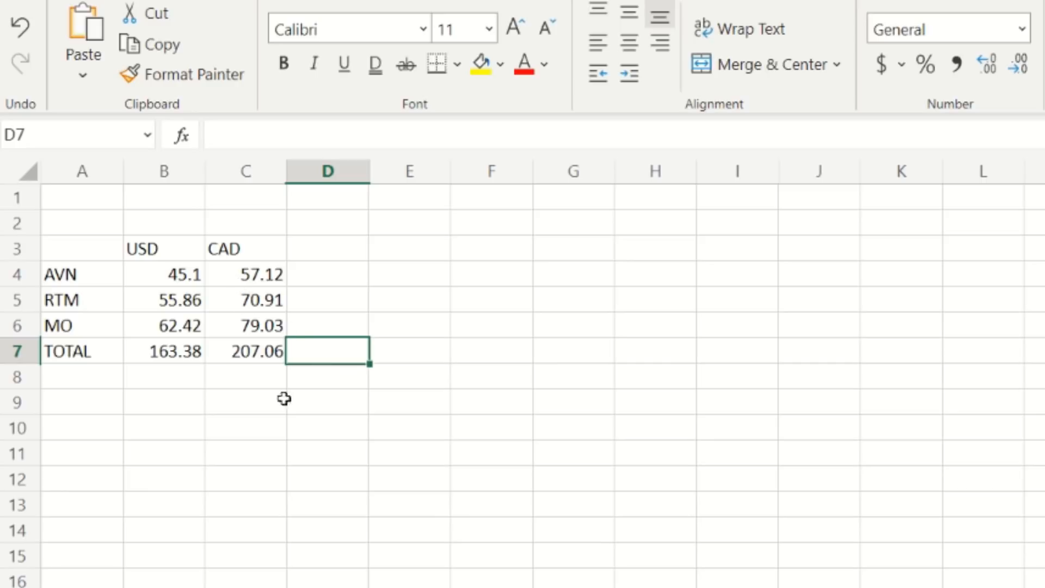
mouse_move(310, 431)
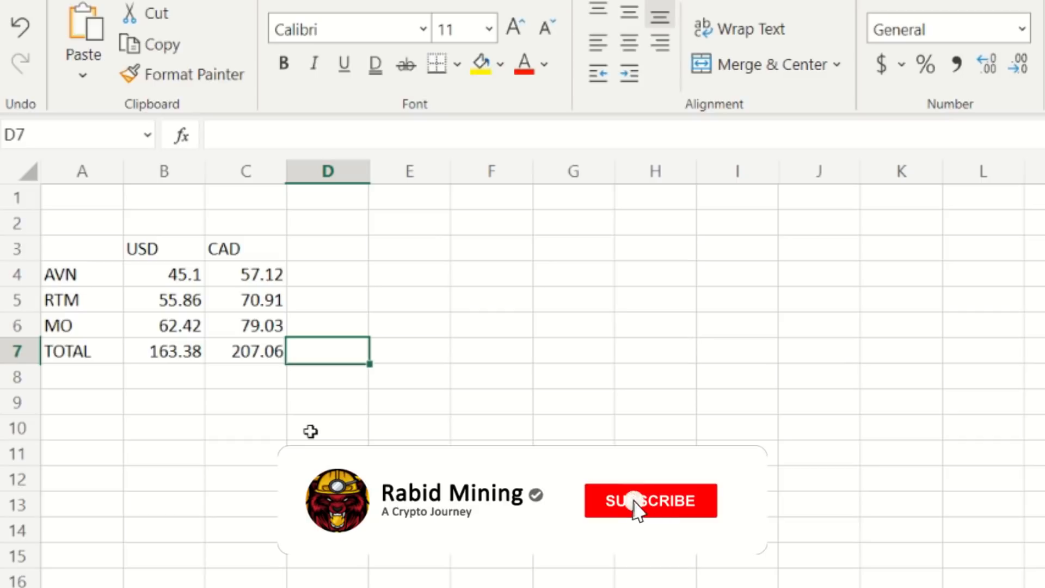
left_click(650, 501)
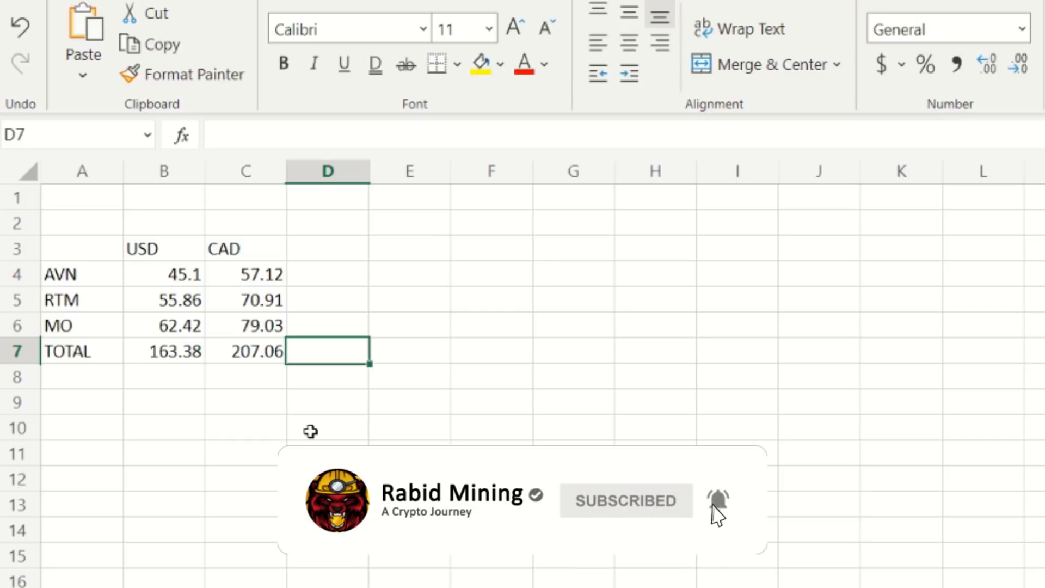